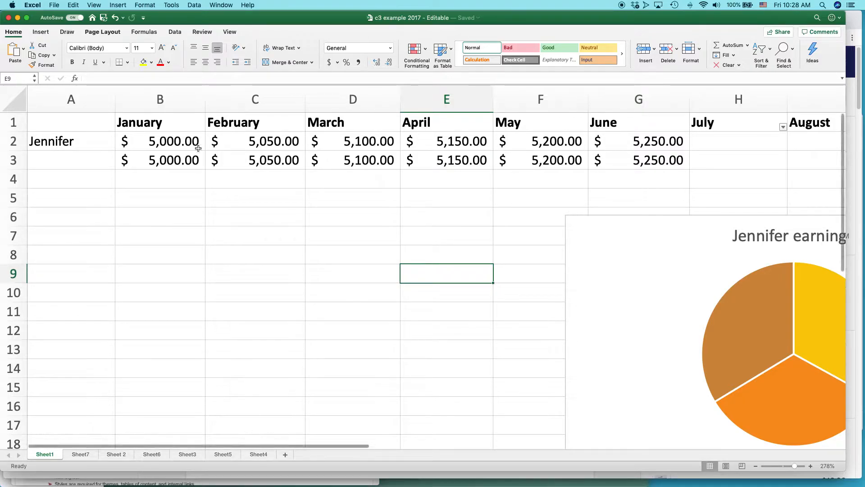
{"action": "mouse_move", "coordinate": [228, 118]}
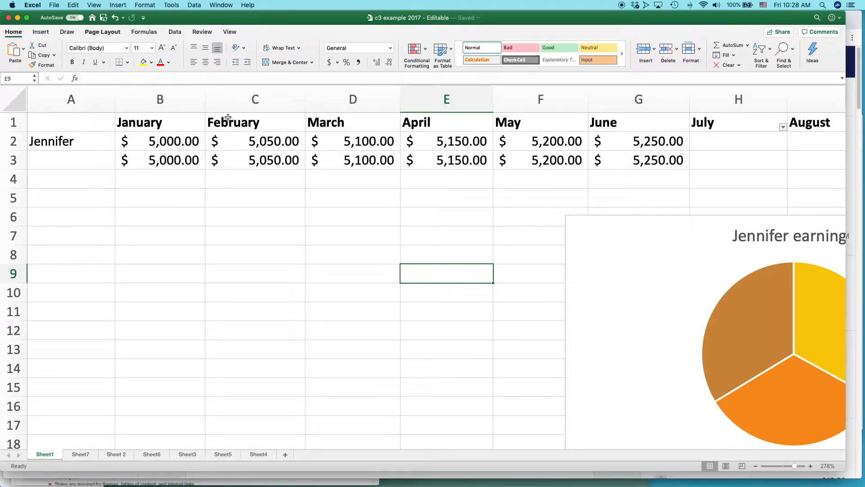
{"action": "mouse_move", "coordinate": [316, 259]}
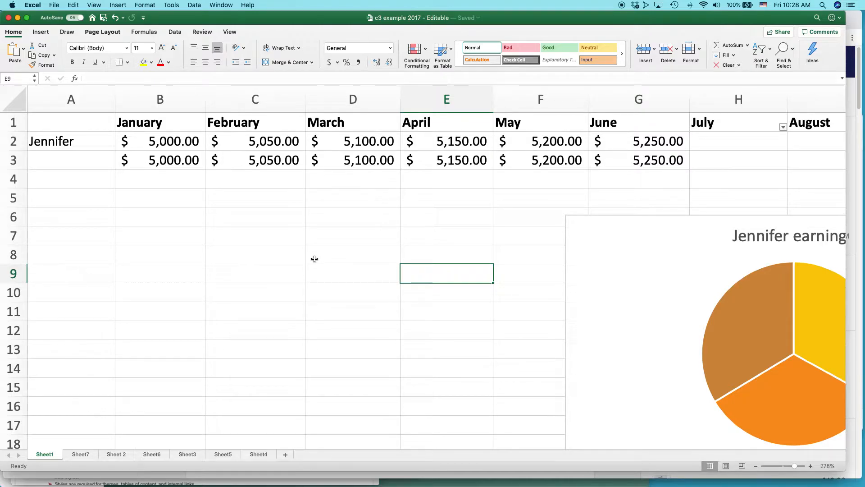
Step: Bring up the Conditional Formatting menu from the Home ribbon for the earnings sheet
{"action": "left_click", "coordinate": [353, 140]}
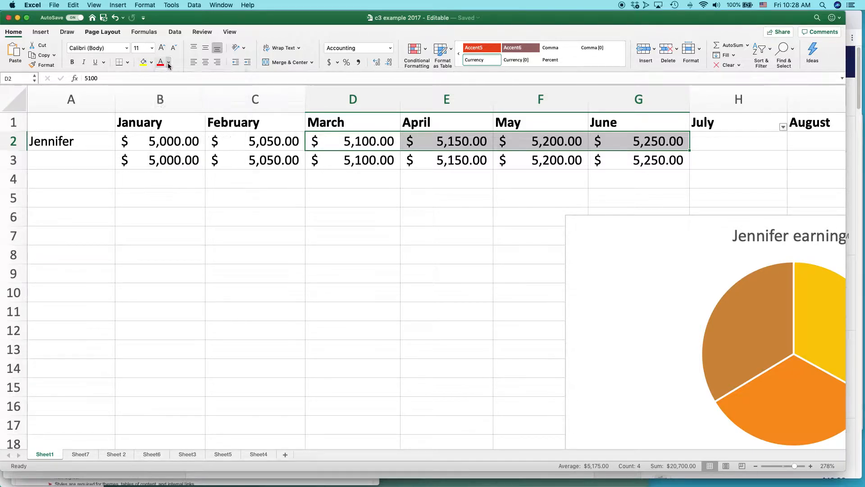
{"action": "left_click", "coordinate": [151, 62]}
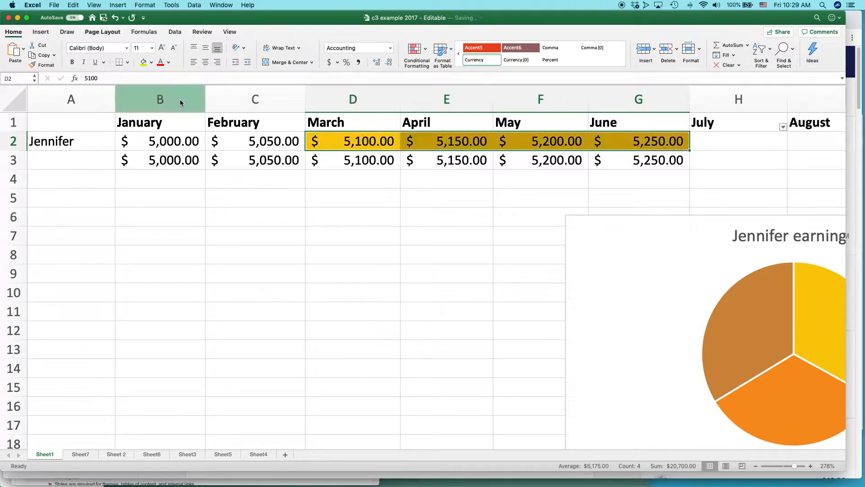
{"action": "left_click", "coordinate": [255, 216]}
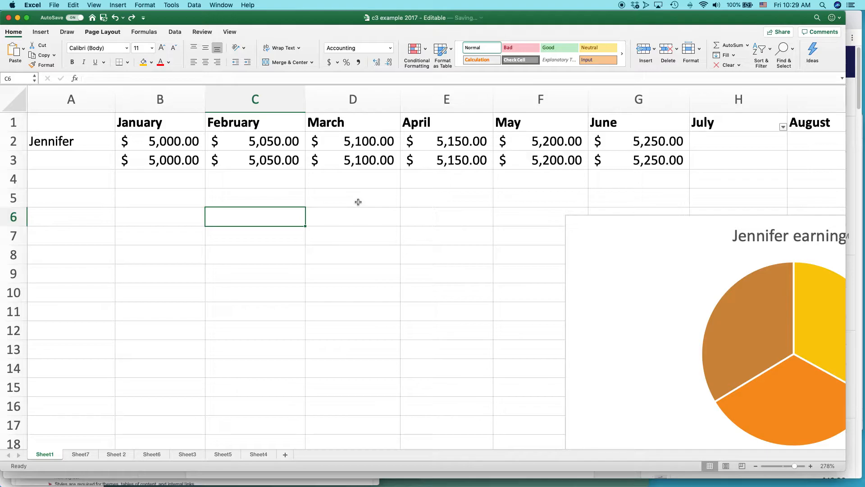
{"action": "mouse_move", "coordinate": [326, 196]}
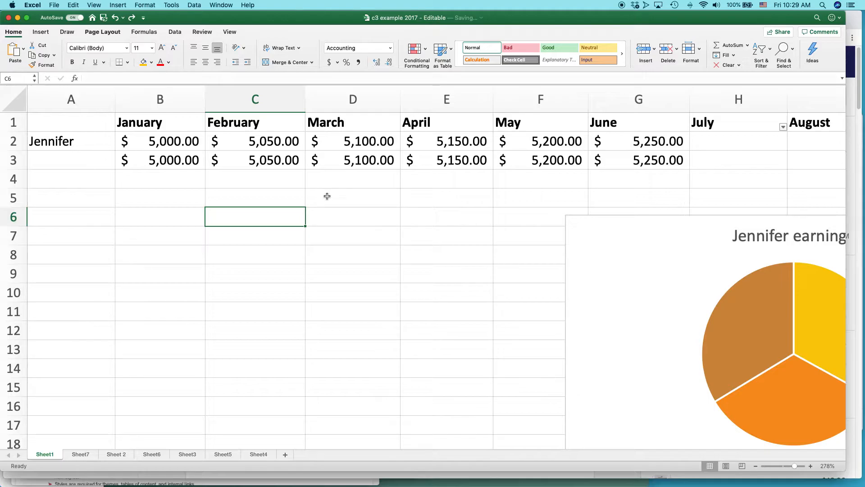
{"action": "mouse_move", "coordinate": [376, 201]}
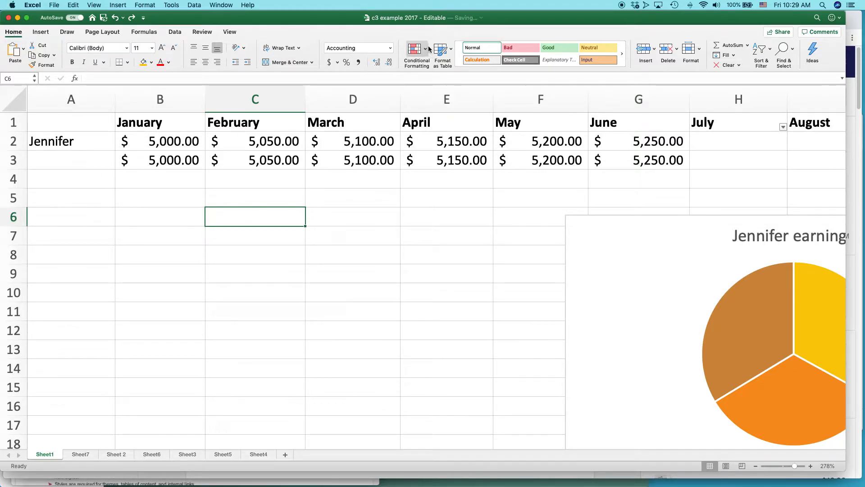
{"action": "left_click", "coordinate": [416, 51]}
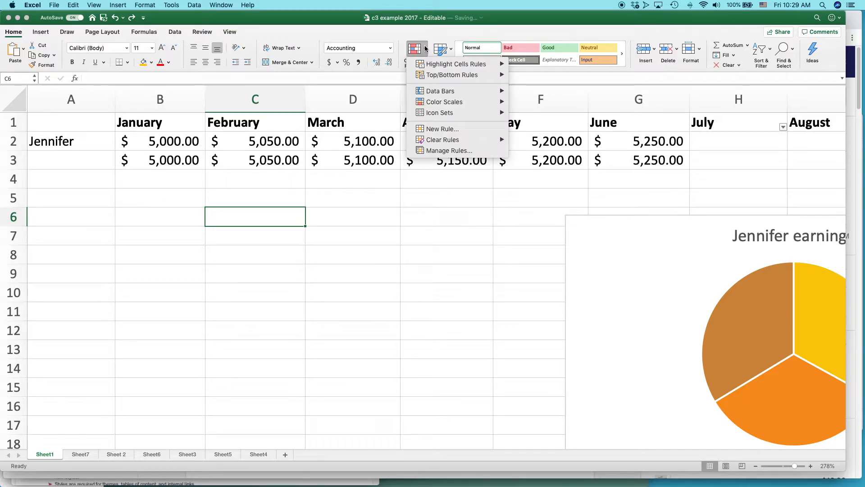
{"action": "mouse_move", "coordinate": [441, 86]}
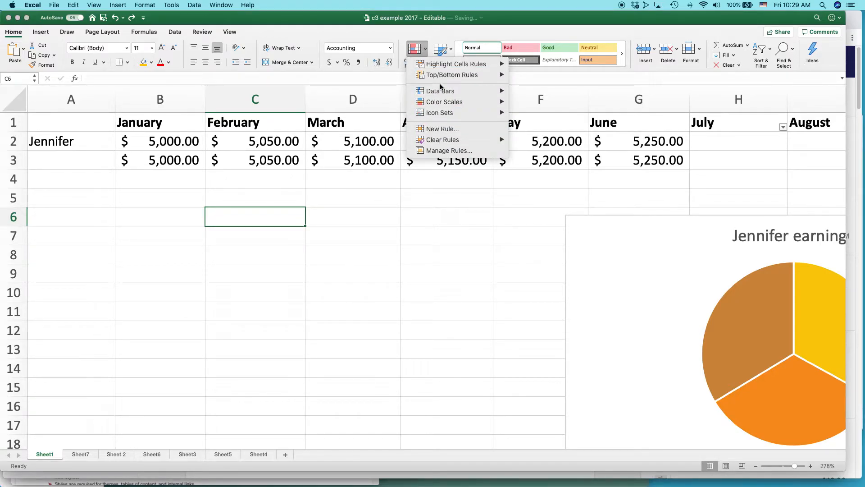
{"action": "mouse_move", "coordinate": [452, 63]}
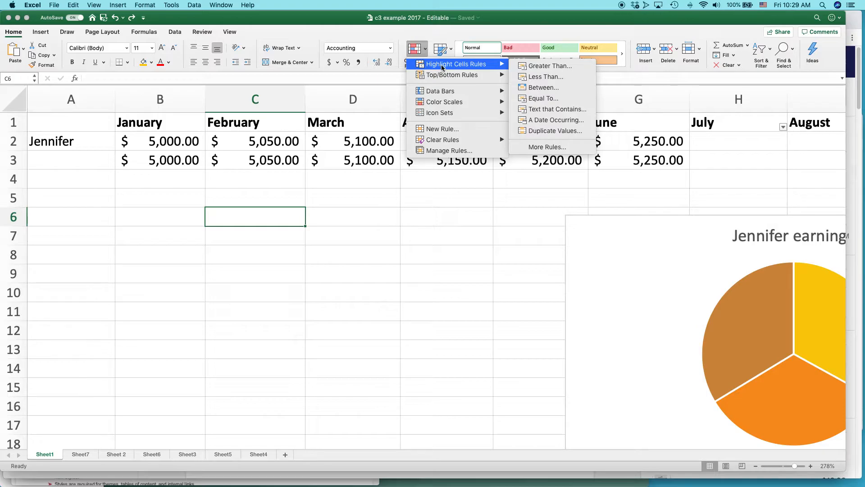
{"action": "mouse_move", "coordinate": [556, 109]}
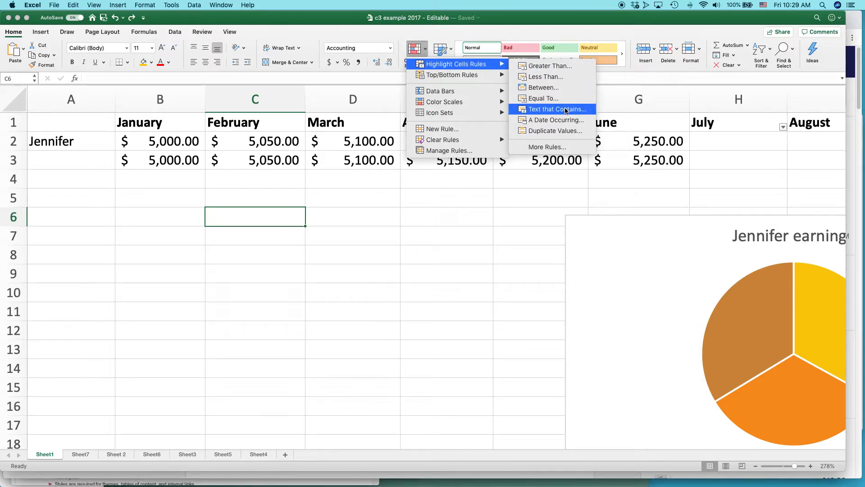
{"action": "mouse_move", "coordinate": [549, 66]}
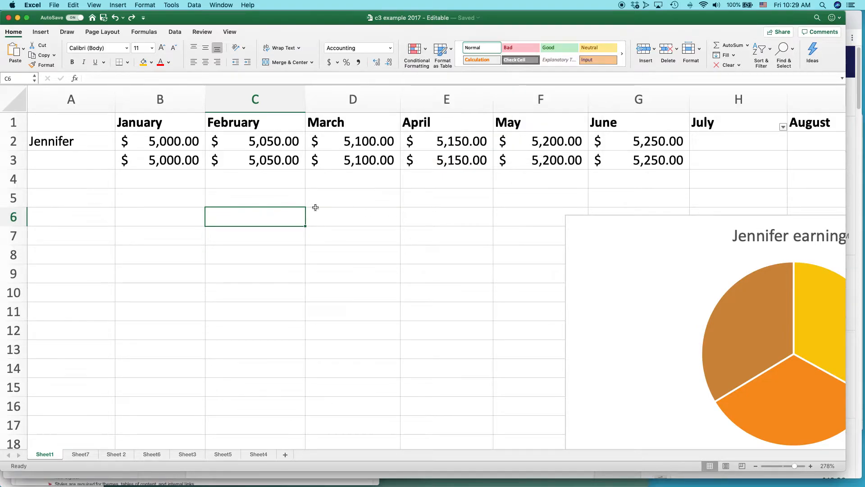
{"action": "mouse_move", "coordinate": [15, 96]}
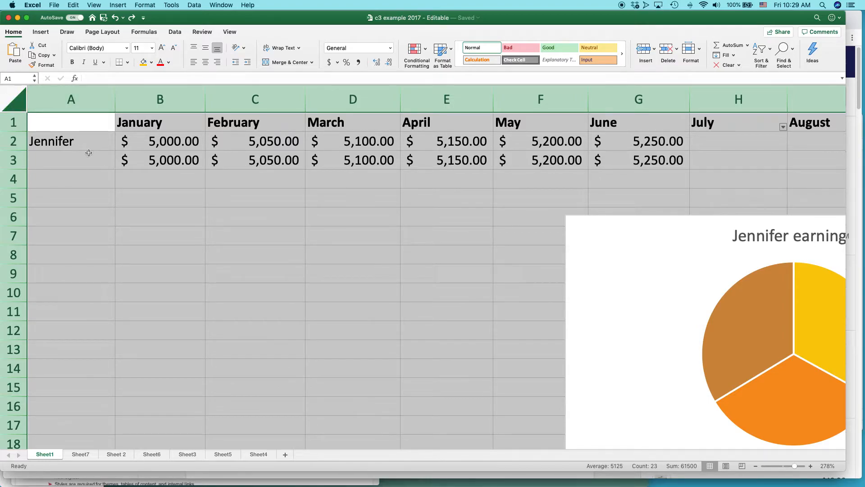
{"action": "mouse_move", "coordinate": [219, 229]}
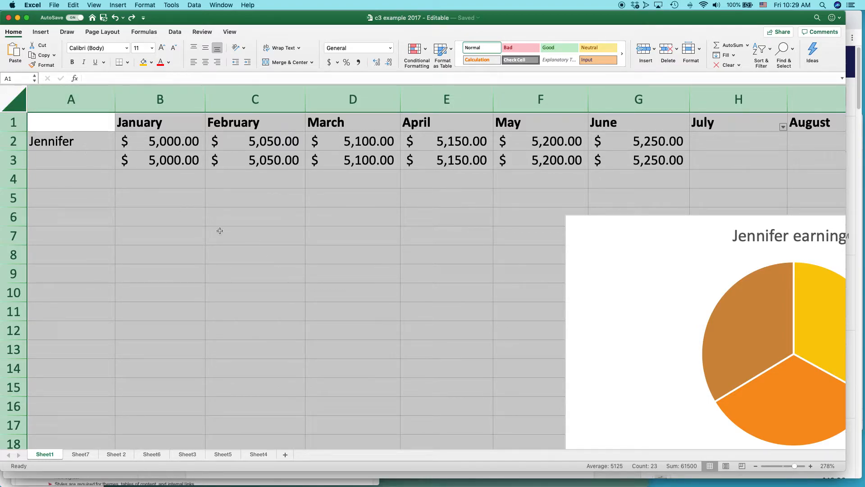
{"action": "mouse_move", "coordinate": [210, 190]}
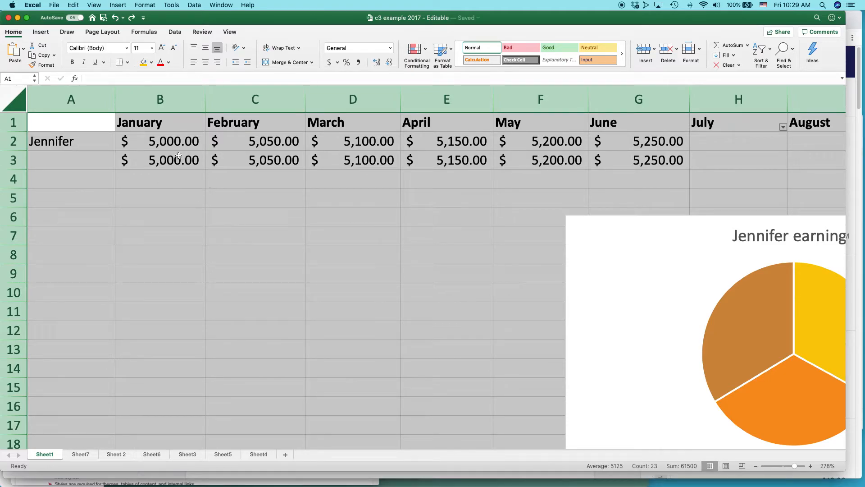
Step: Select the month columns A through G and reopen Conditional Formatting
{"action": "left_click", "coordinate": [70, 122]}
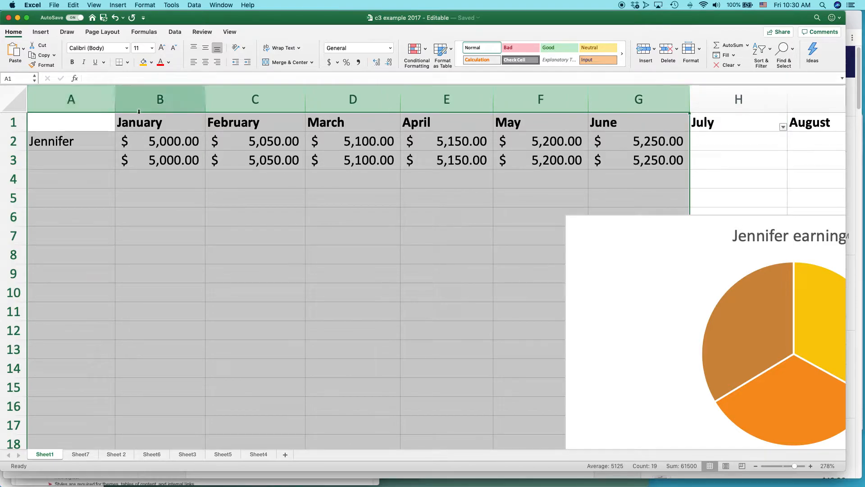
{"action": "left_click", "coordinate": [416, 52]}
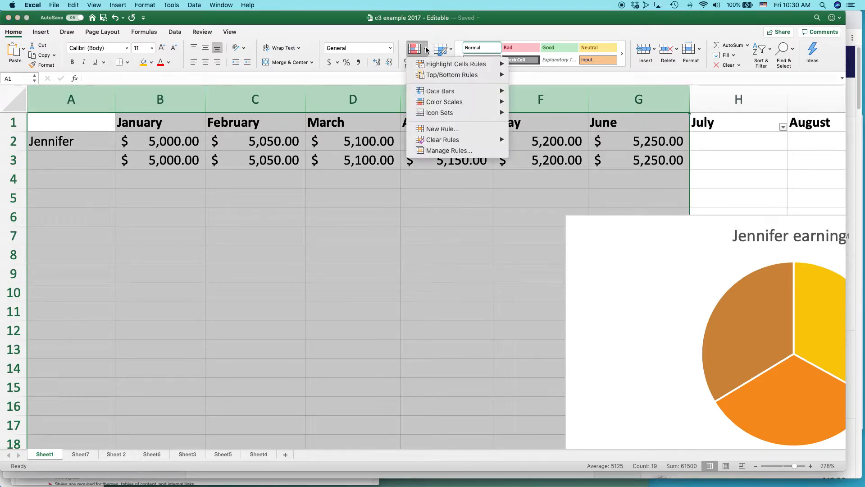
Step: Add a Greater Than rule at 5200 with green fill and dark green text
{"action": "left_click", "coordinate": [442, 129]}
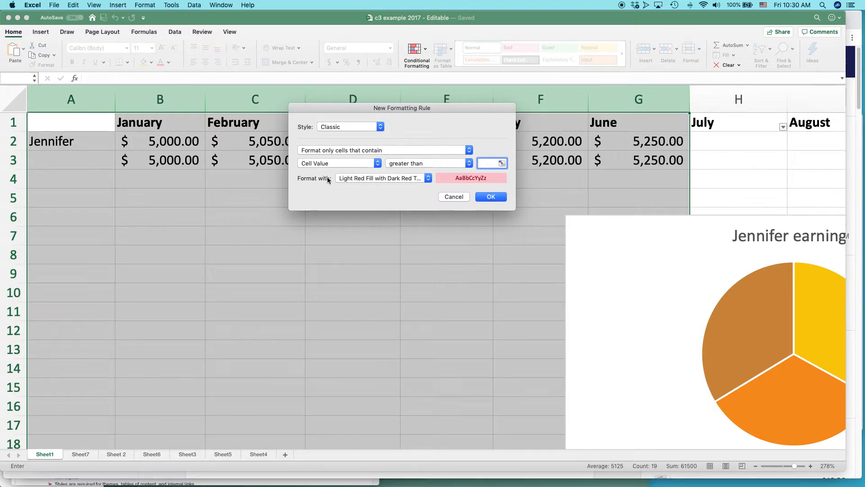
{"action": "mouse_move", "coordinate": [385, 180]}
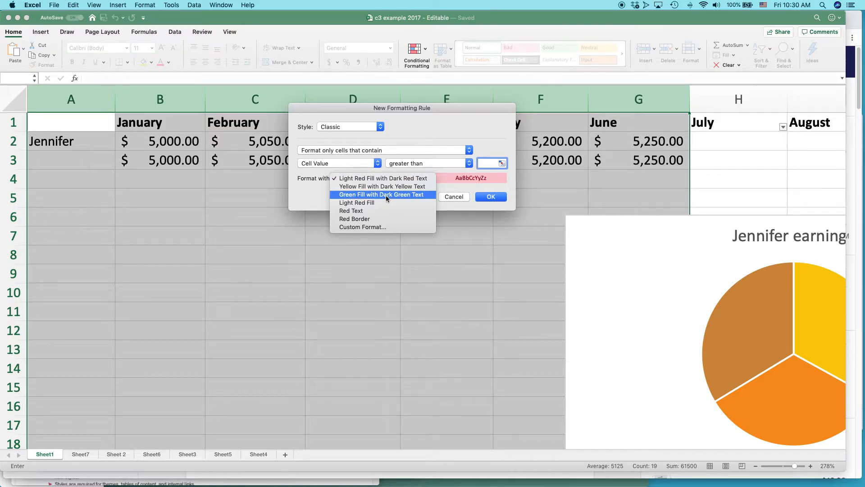
{"action": "left_click", "coordinate": [382, 195]}
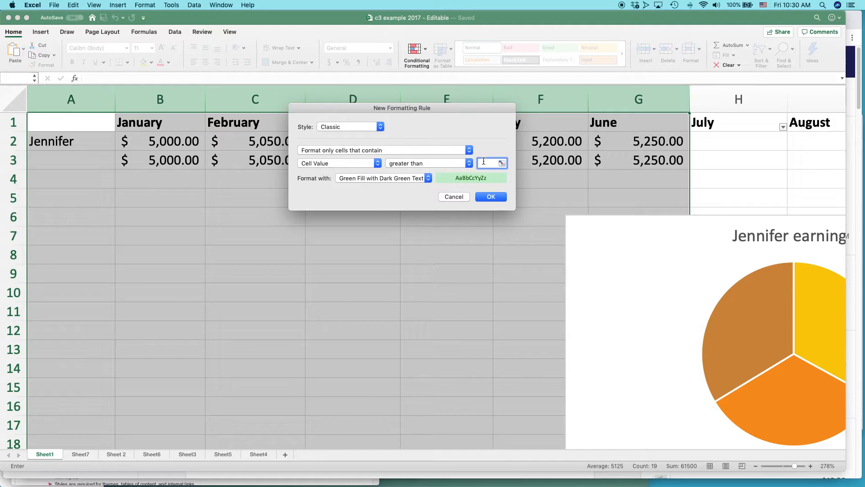
{"action": "type", "text": "5200"}
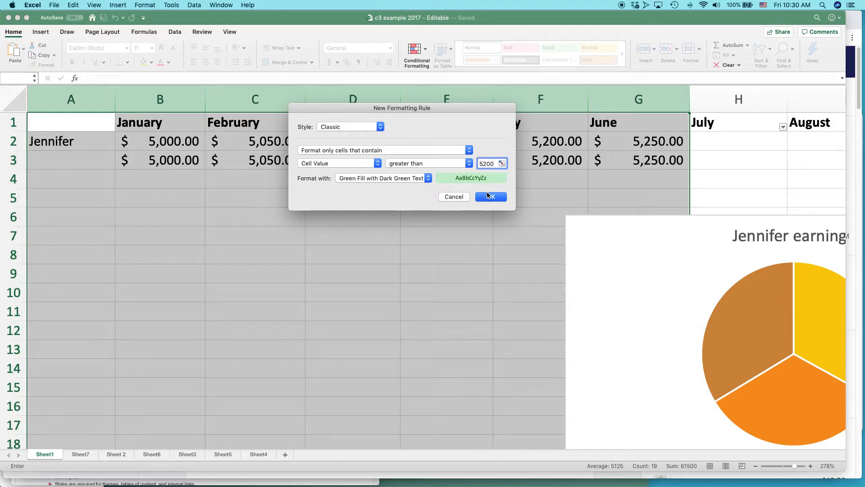
{"action": "left_click", "coordinate": [490, 196]}
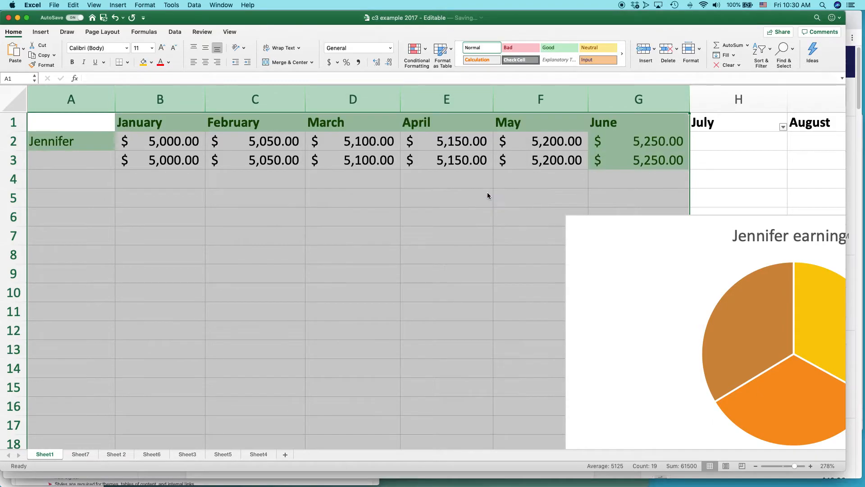
{"action": "left_click", "coordinate": [446, 216]}
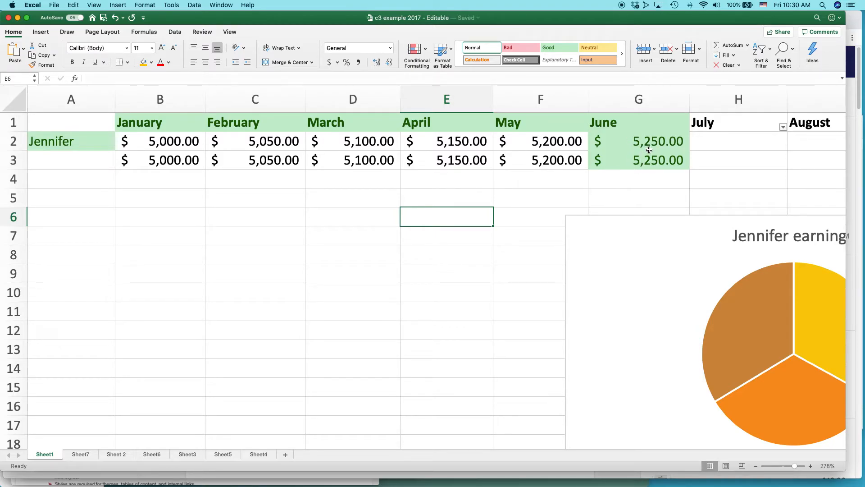
{"action": "mouse_move", "coordinate": [571, 146]}
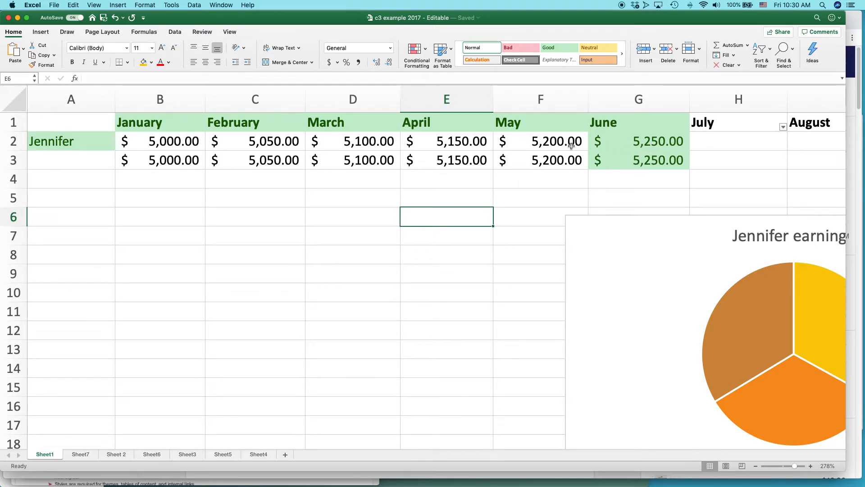
{"action": "mouse_move", "coordinate": [552, 143]}
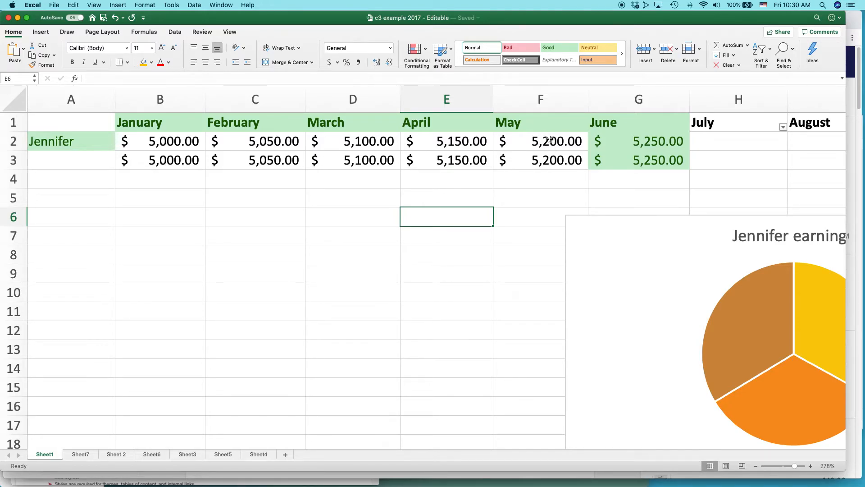
{"action": "left_click", "coordinate": [540, 141]}
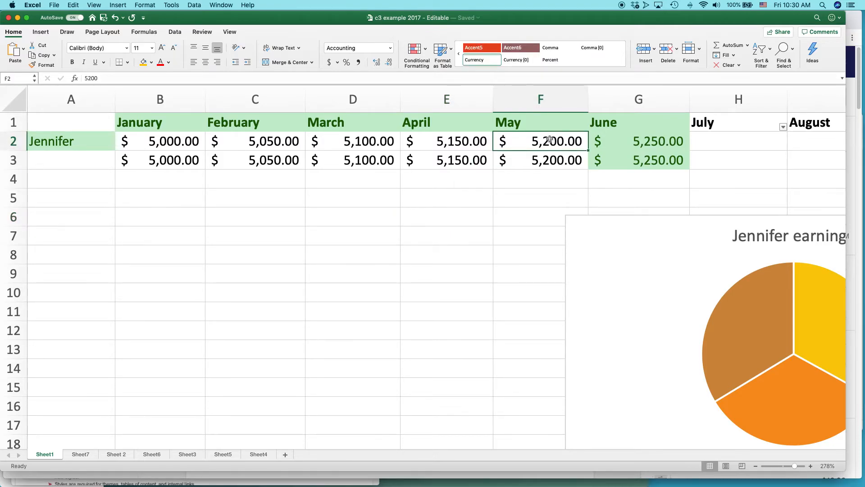
Step: Select A1:G3 and start a Greater Than highlight rule, entering a first threshold attempt
{"action": "left_click", "coordinate": [71, 122]}
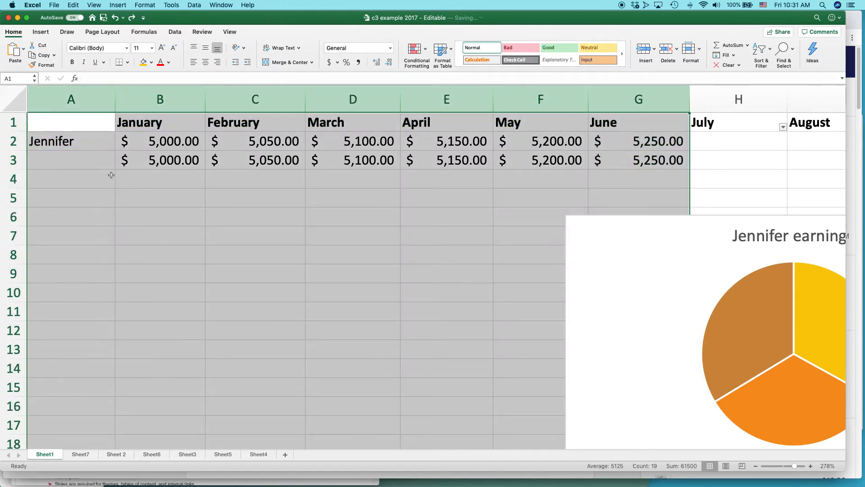
{"action": "left_click_drag", "start_coordinate": [70, 121], "coordinate": [352, 121]}
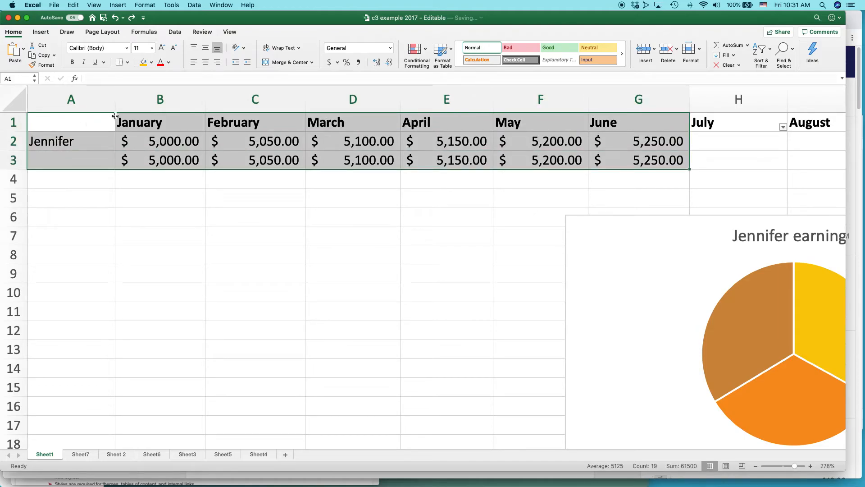
{"action": "left_click", "coordinate": [417, 49]}
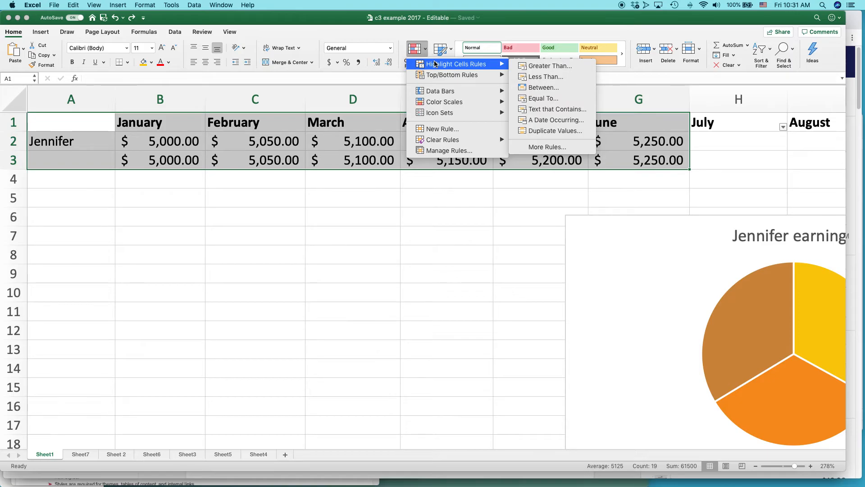
{"action": "mouse_move", "coordinate": [549, 66]}
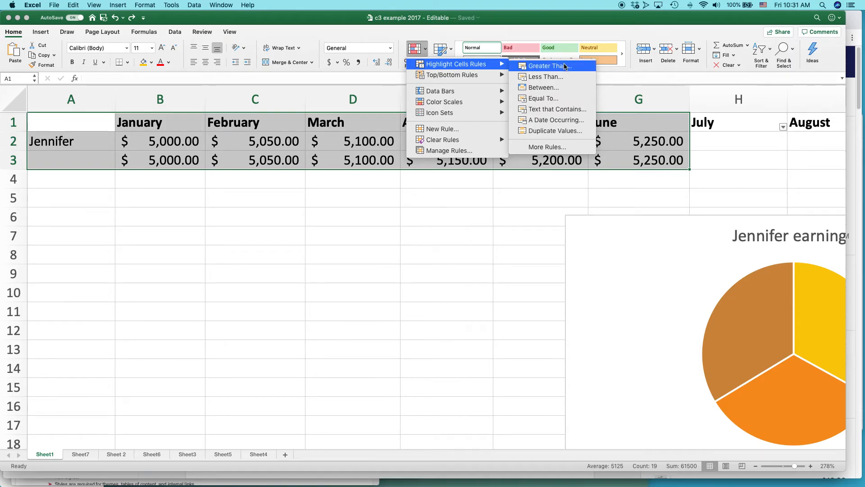
{"action": "left_click", "coordinate": [547, 66]}
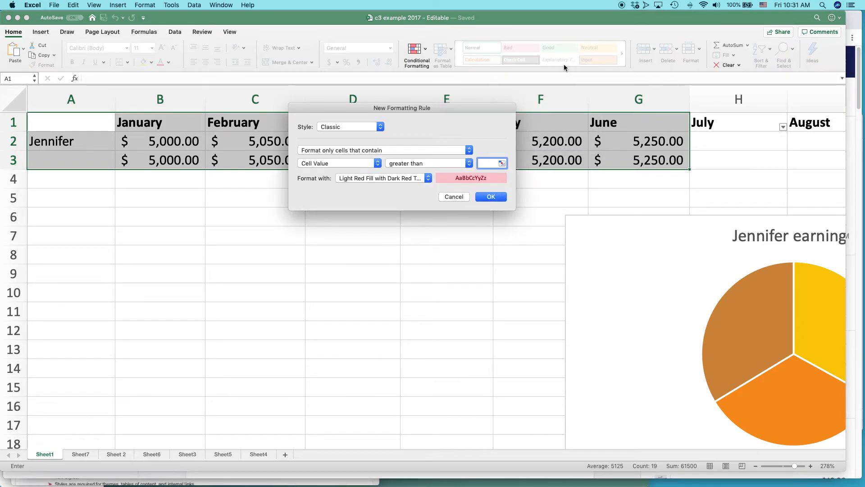
{"action": "left_click", "coordinate": [491, 163]}
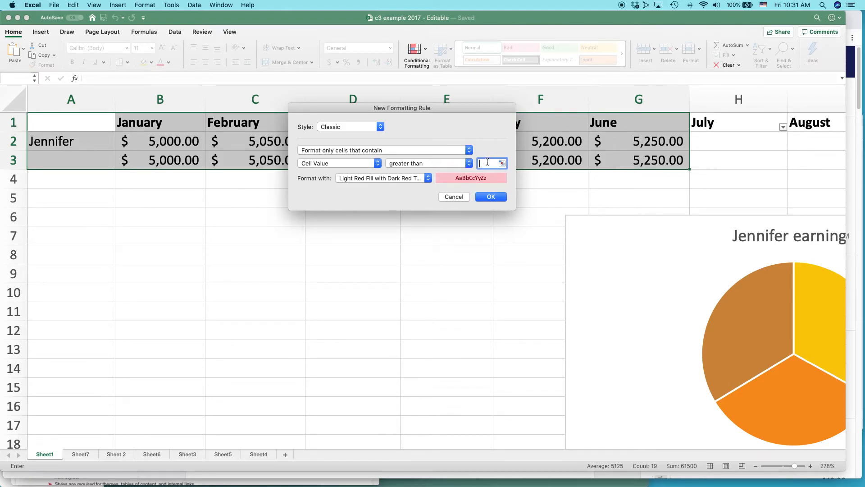
{"action": "type", "text": "519"}
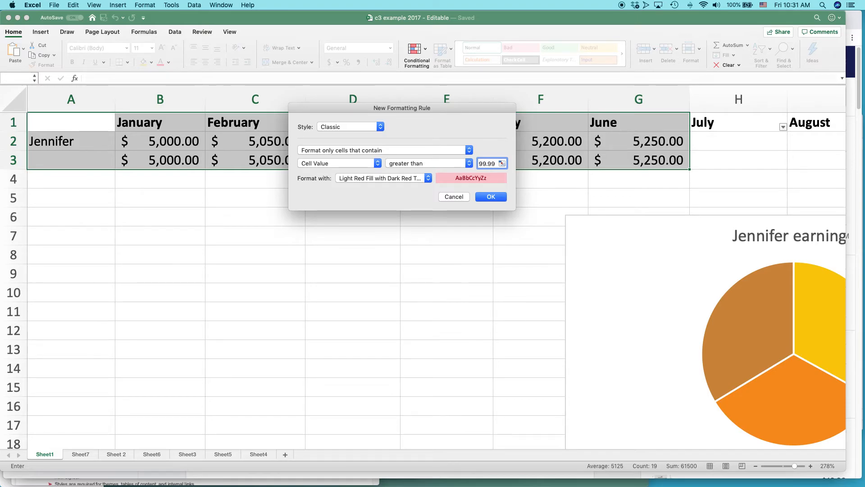
{"action": "type", "text": "$A$1"}
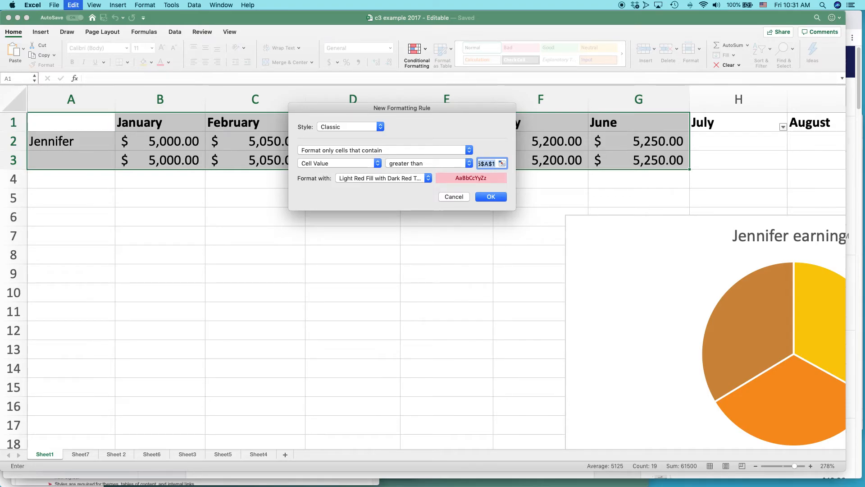
{"action": "mouse_move", "coordinate": [453, 196]}
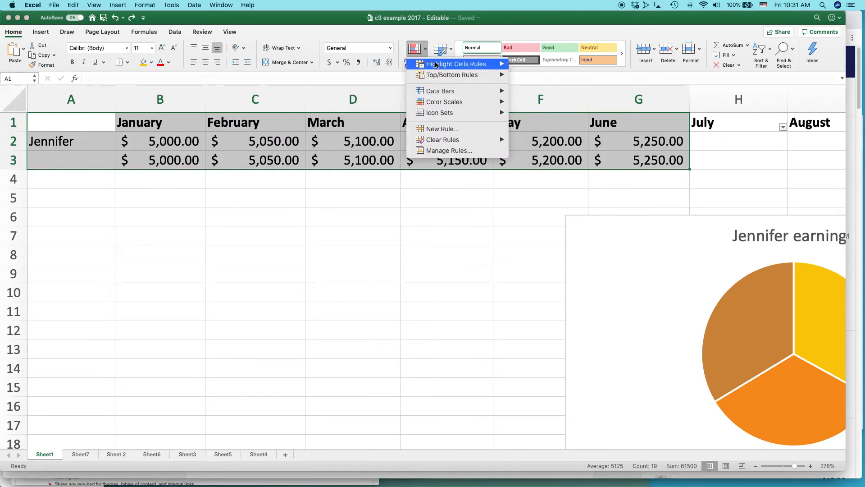
Step: Redo the Greater Than rule at 5199 with light red fill and dark red text, then deselect to view it
{"action": "left_click", "coordinate": [443, 129]}
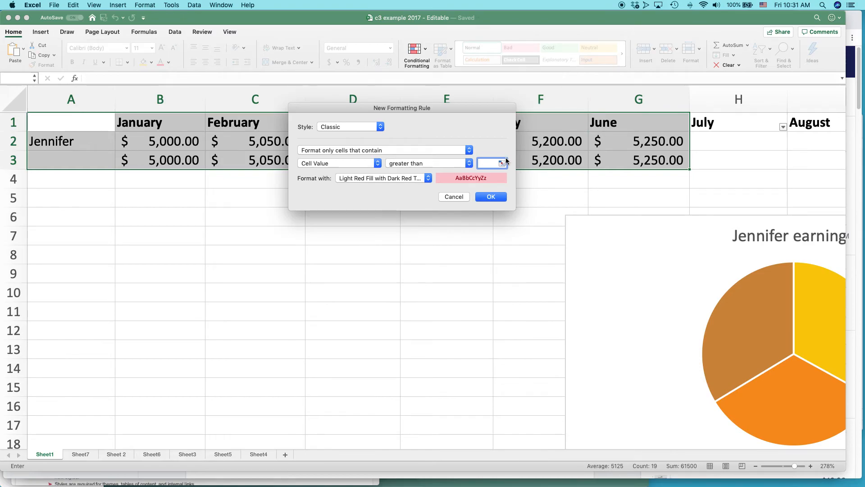
{"action": "type", "text": "5199"}
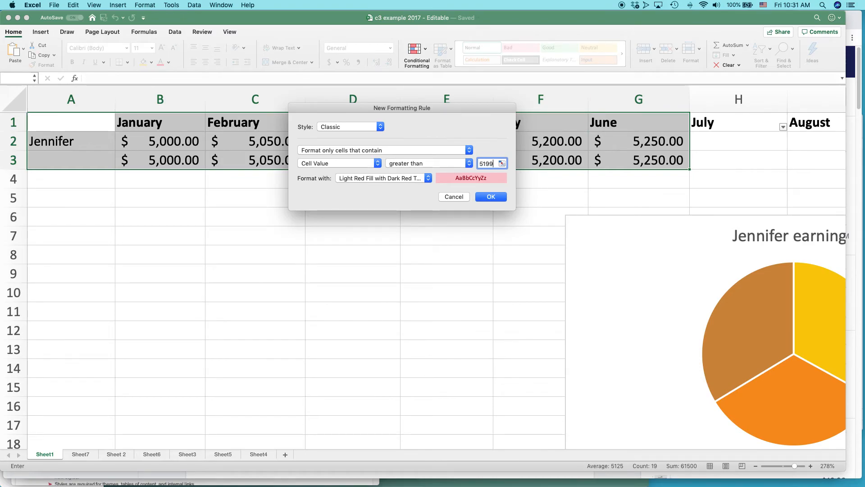
{"action": "left_click", "coordinate": [489, 197]}
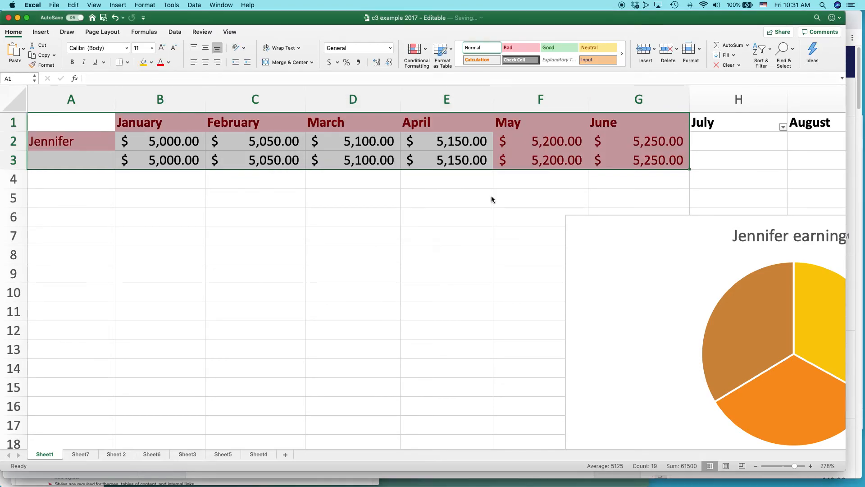
{"action": "left_click", "coordinate": [446, 217]}
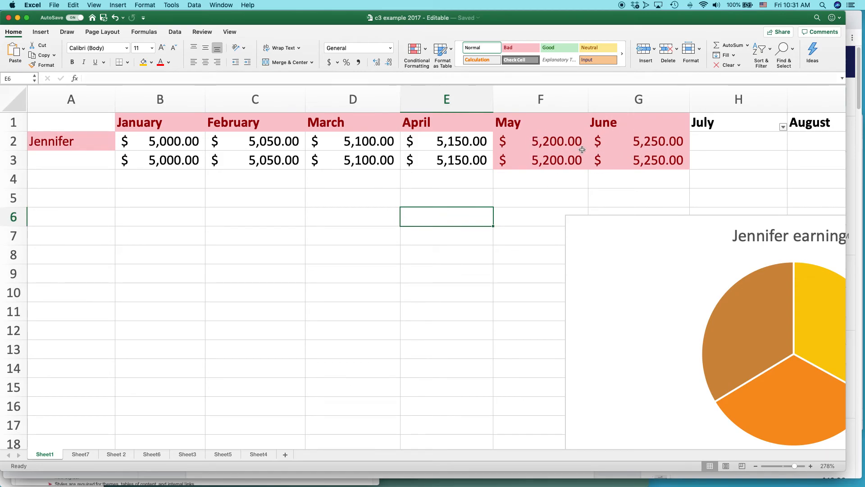
{"action": "mouse_move", "coordinate": [577, 184]}
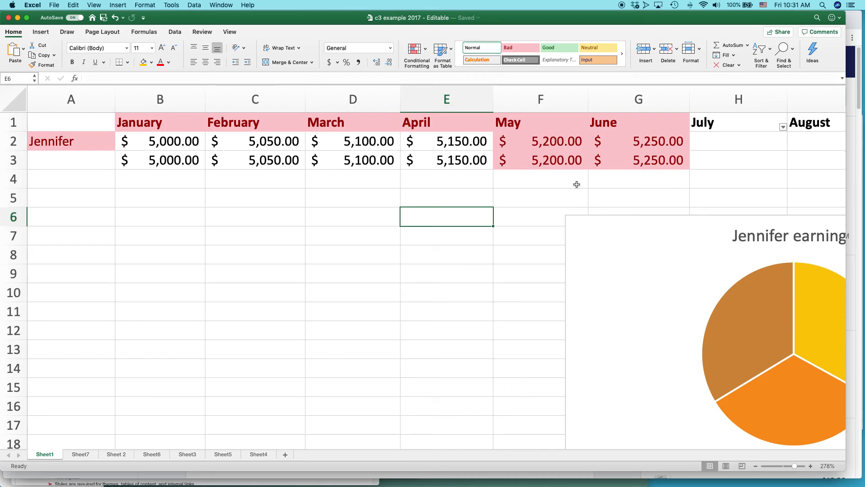
{"action": "mouse_move", "coordinate": [252, 319]}
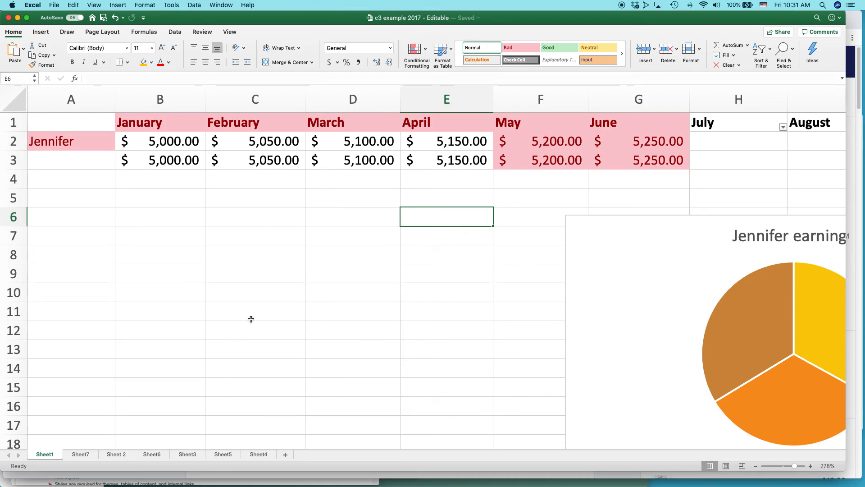
{"action": "mouse_move", "coordinate": [375, 287]}
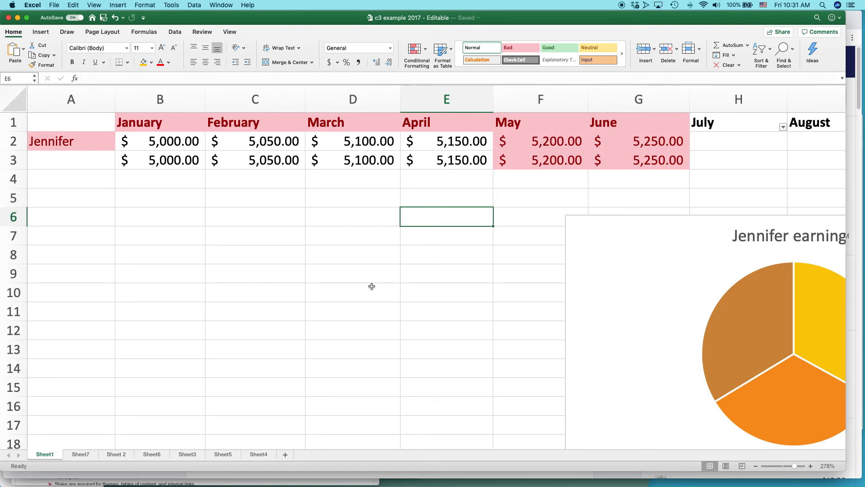
{"action": "left_click", "coordinate": [352, 292]}
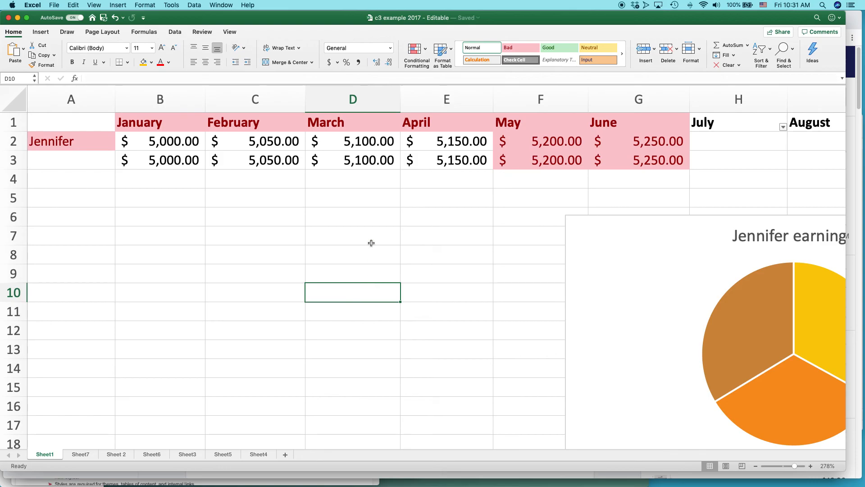
{"action": "left_click", "coordinate": [353, 215]}
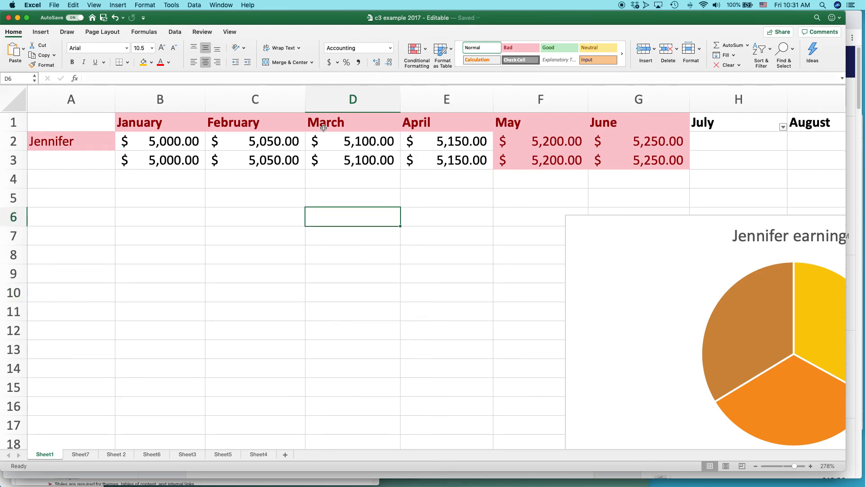
{"action": "mouse_move", "coordinate": [409, 153]}
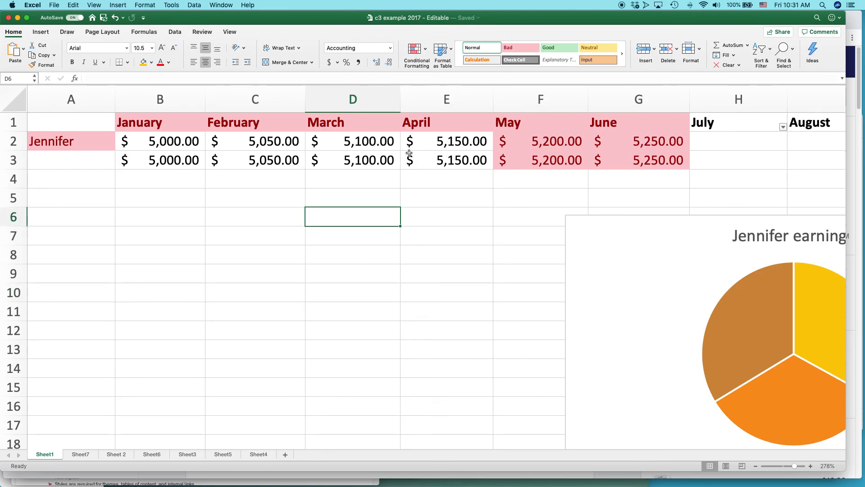